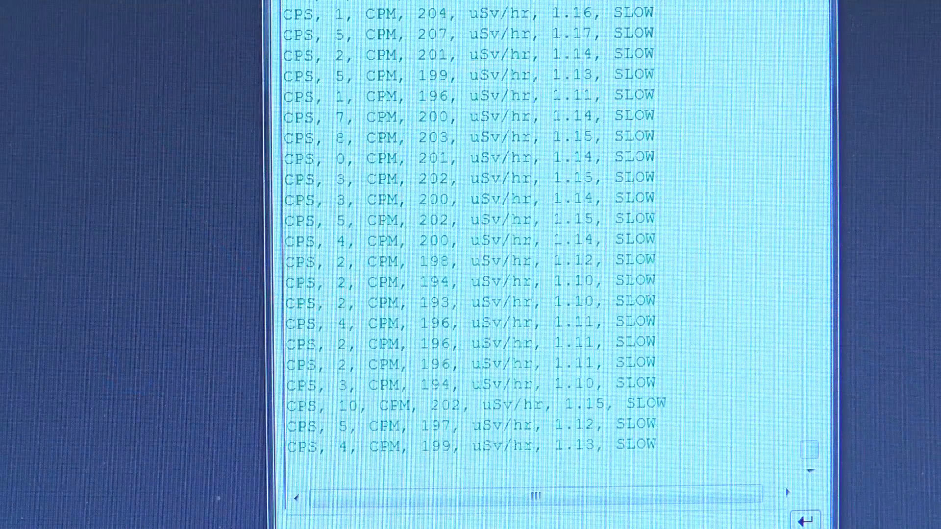
pyautogui.scroll(-3)
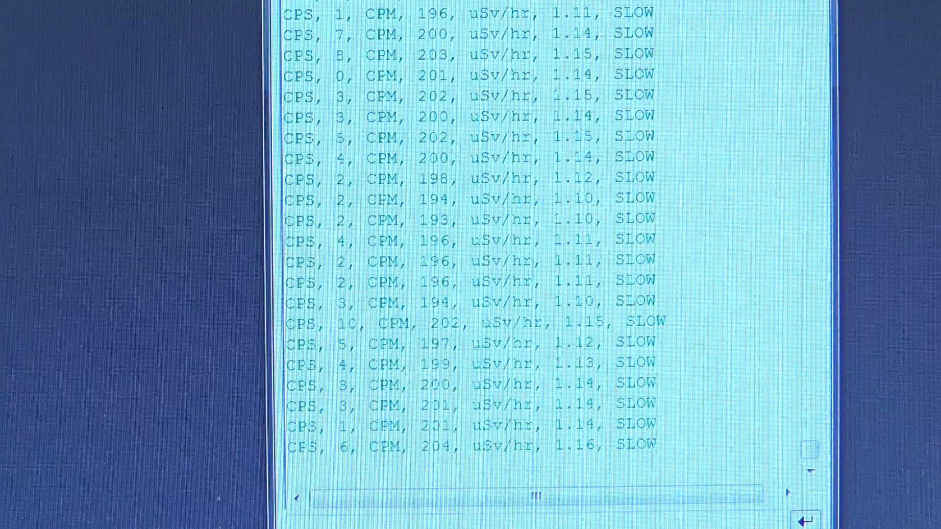
pyautogui.scroll(-3)
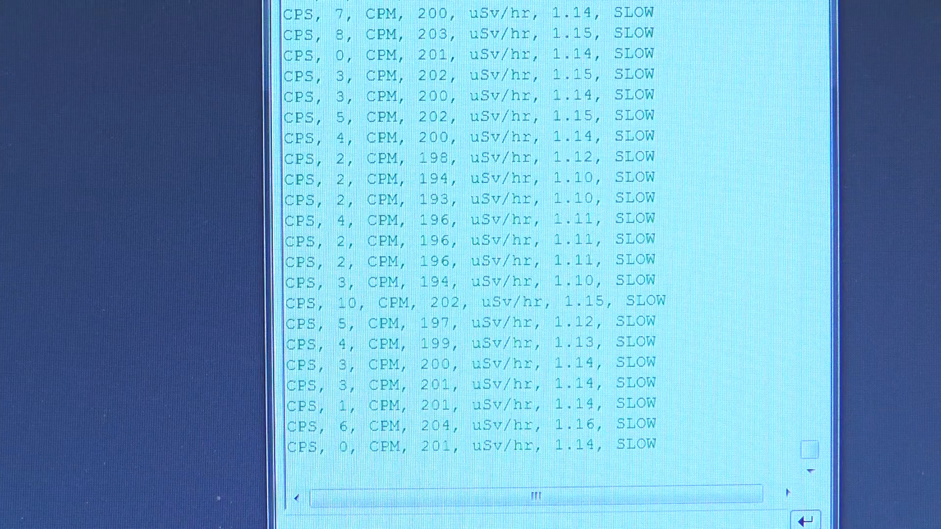
pyautogui.scroll(-3)
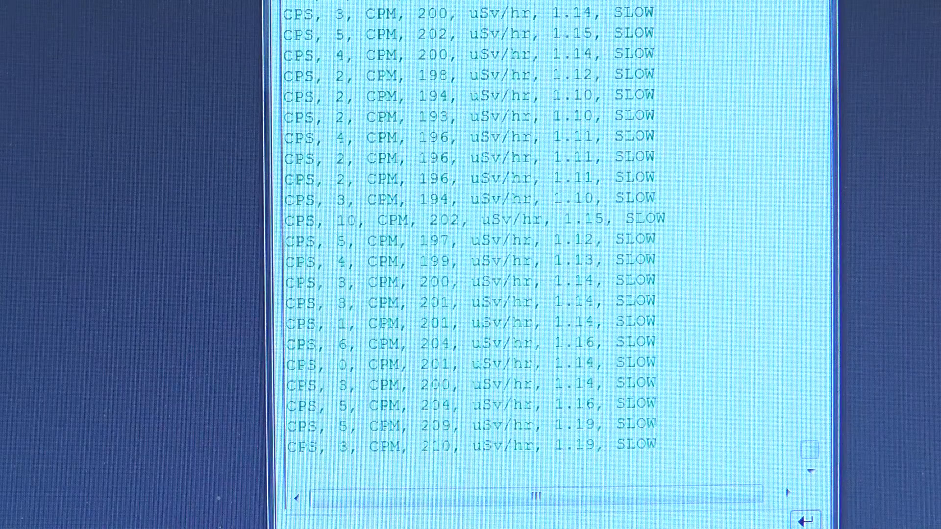
pyautogui.scroll(-3)
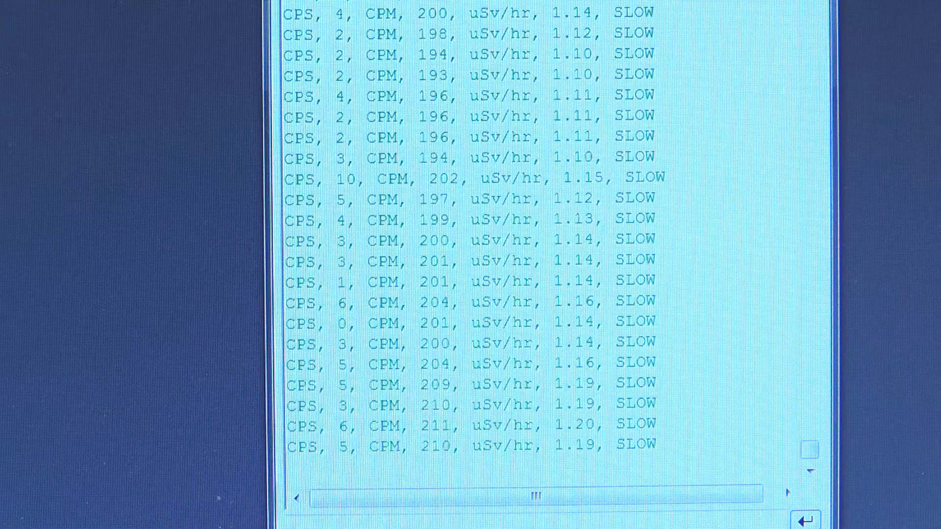
pyautogui.scroll(-3)
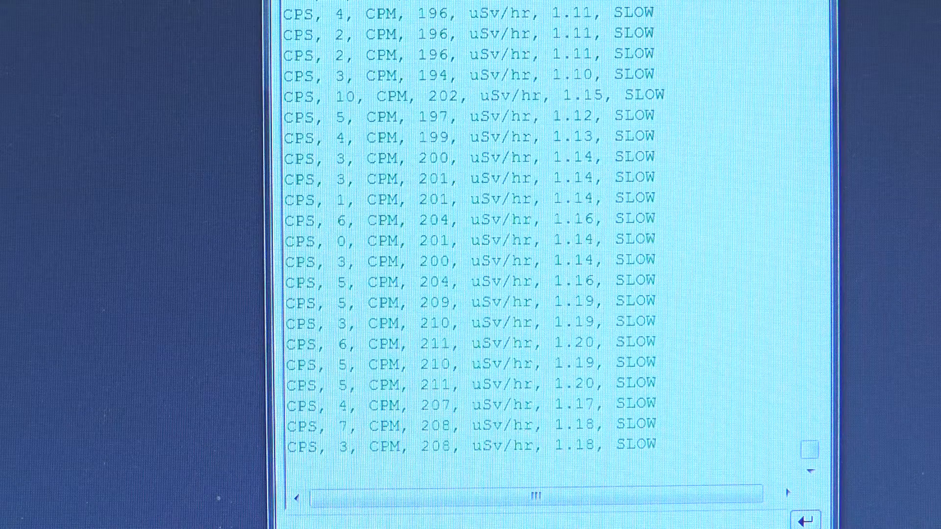
pyautogui.scroll(-3)
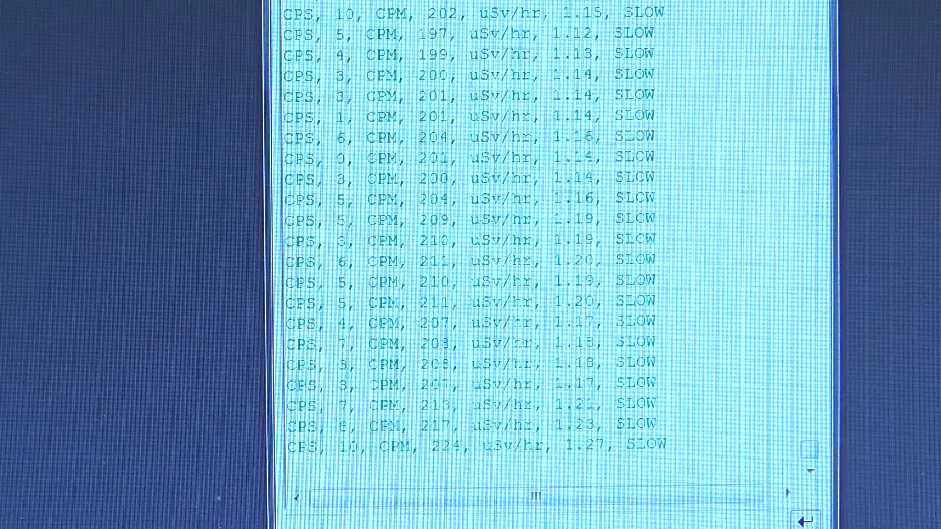
pyautogui.scroll(-3)
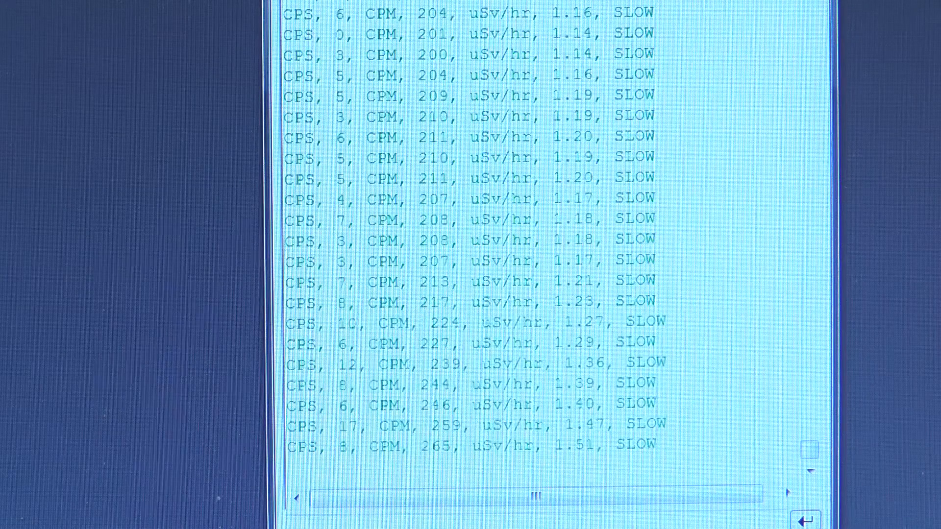
pyautogui.scroll(-3)
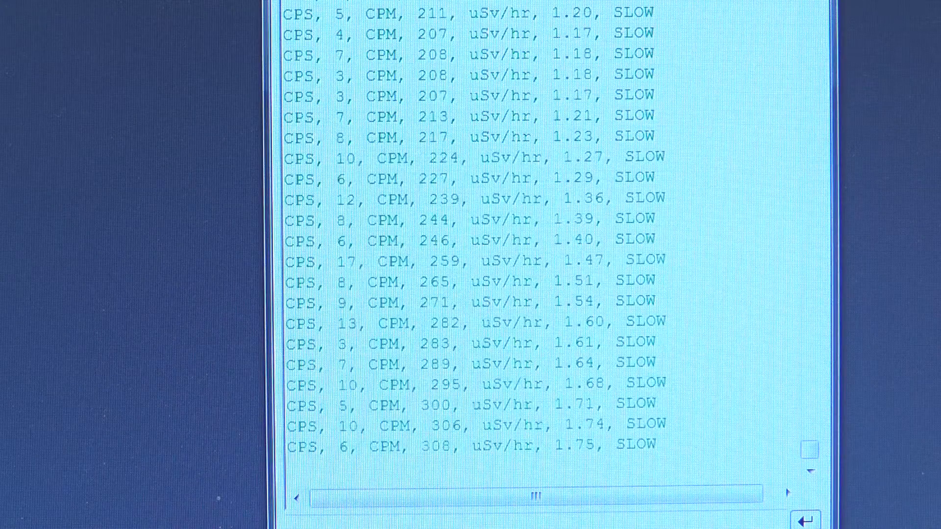
pyautogui.scroll(-3)
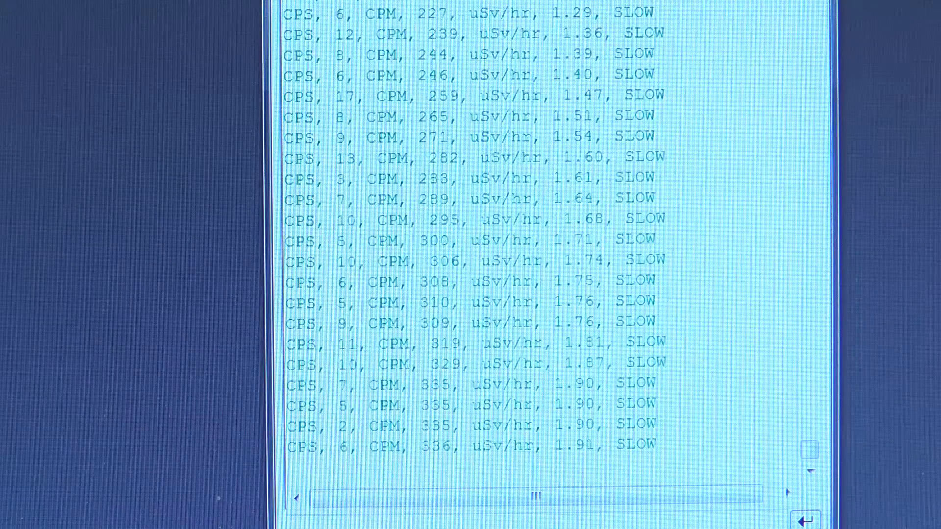
pyautogui.scroll(-3)
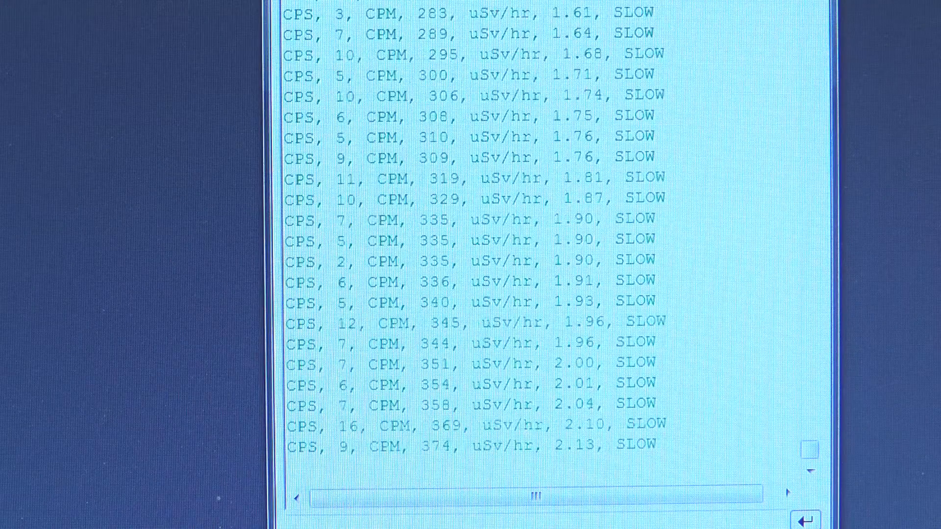
pyautogui.scroll(-3)
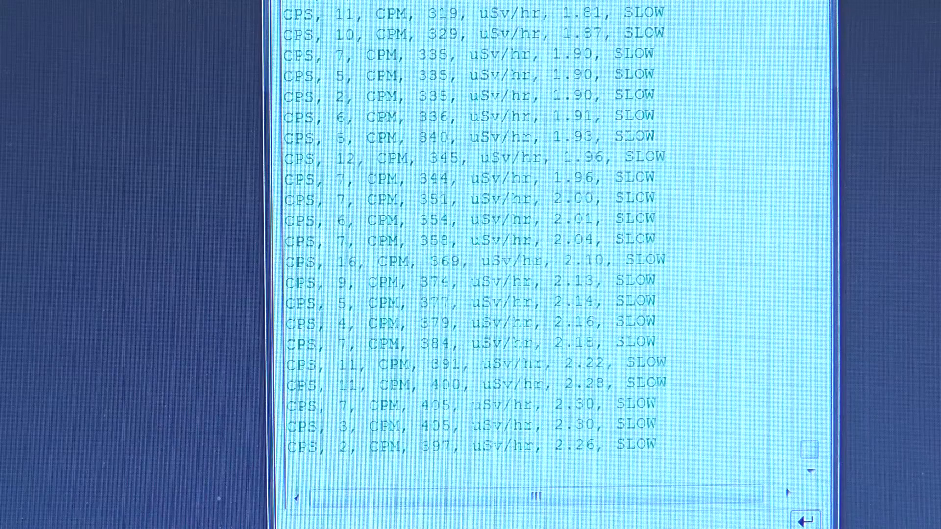
pyautogui.scroll(-3)
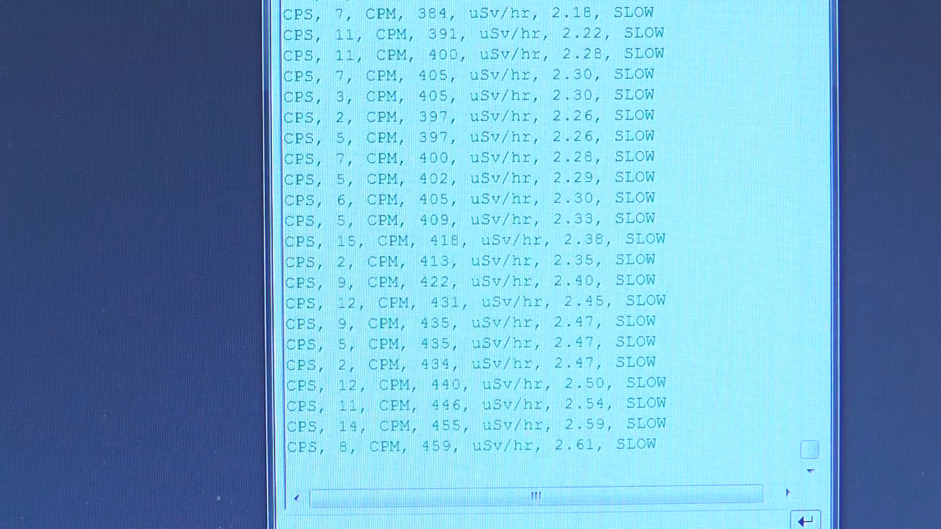
pyautogui.scroll(-3)
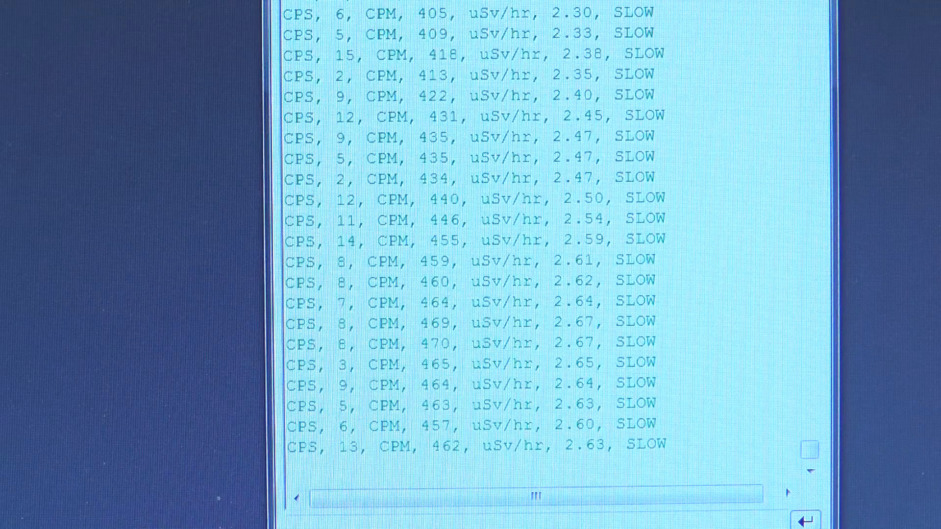
pyautogui.scroll(-3)
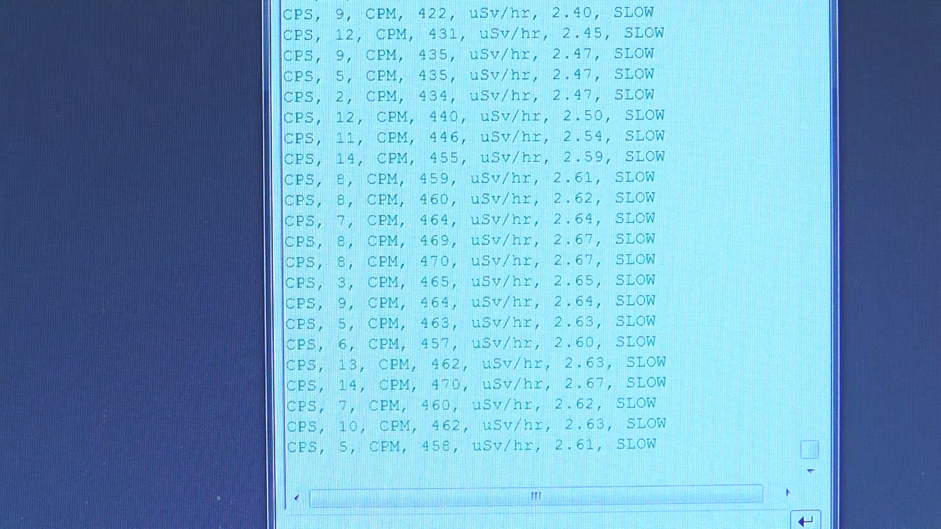
pyautogui.scroll(-3)
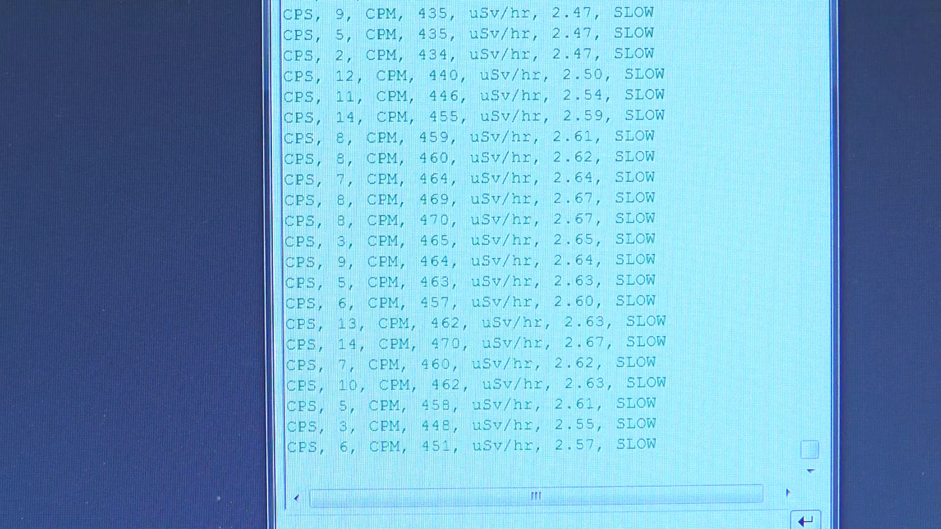
pyautogui.scroll(-3)
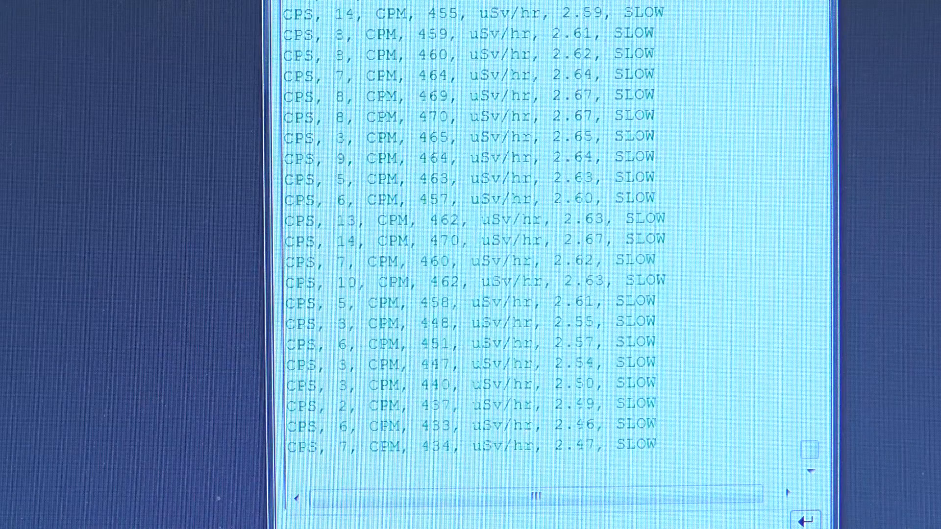
pyautogui.scroll(-3)
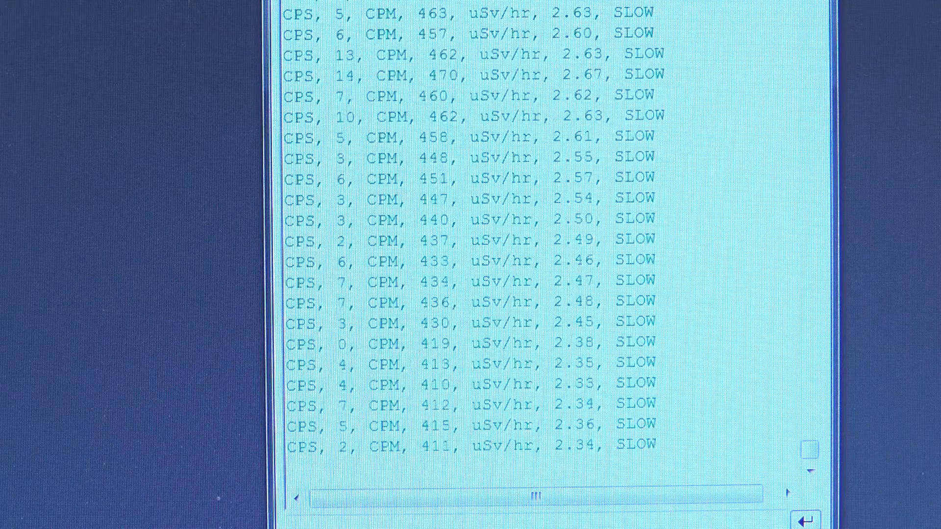
pyautogui.scroll(-3)
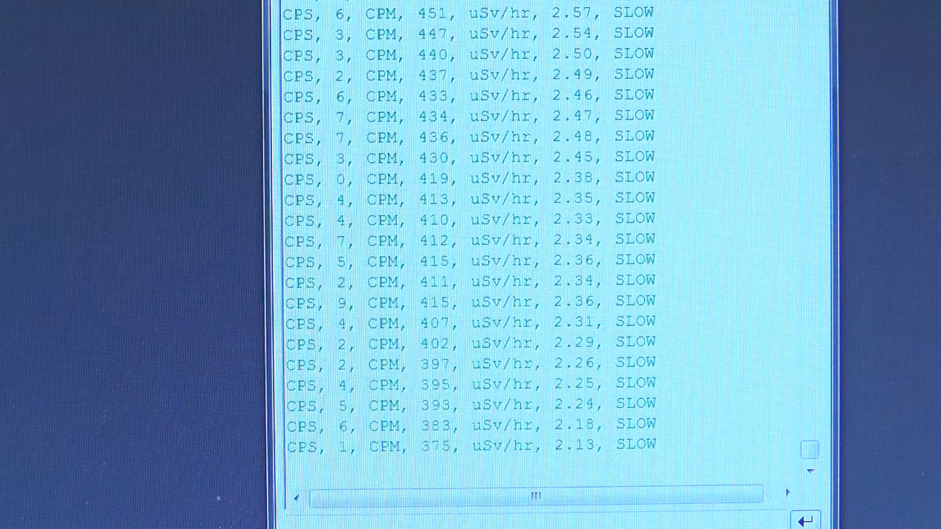
pyautogui.scroll(-3)
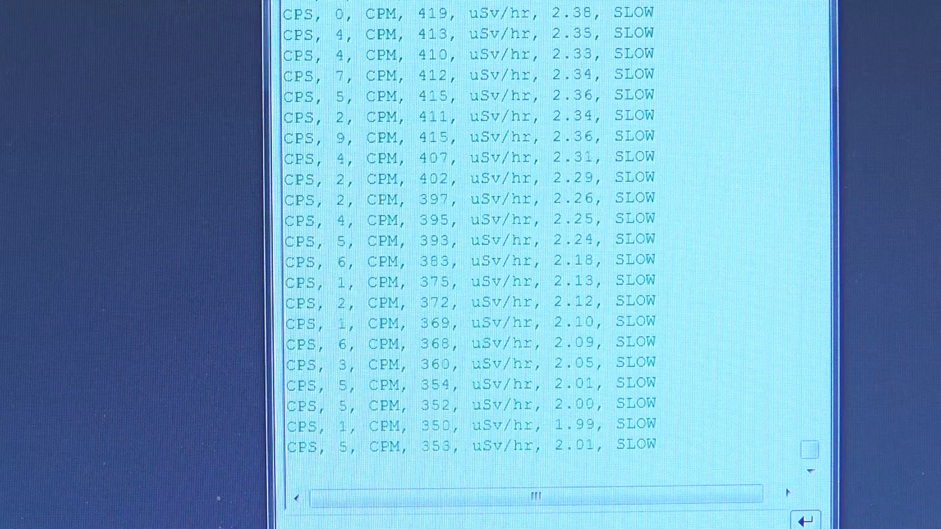
pyautogui.scroll(-3)
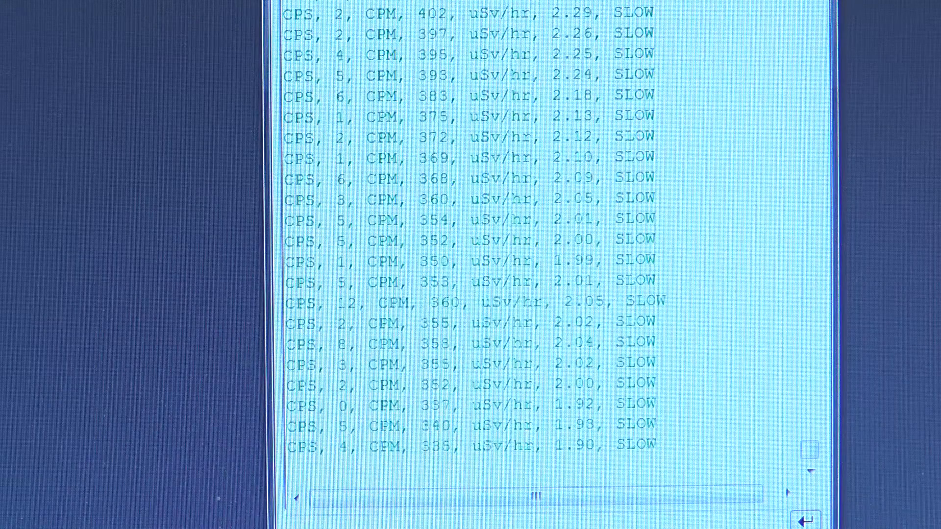
pyautogui.scroll(-3)
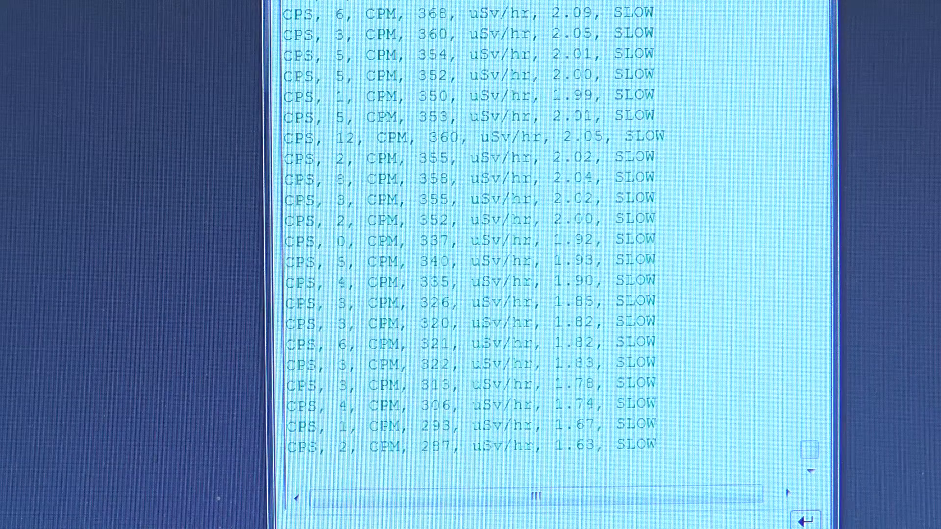
pyautogui.scroll(-3)
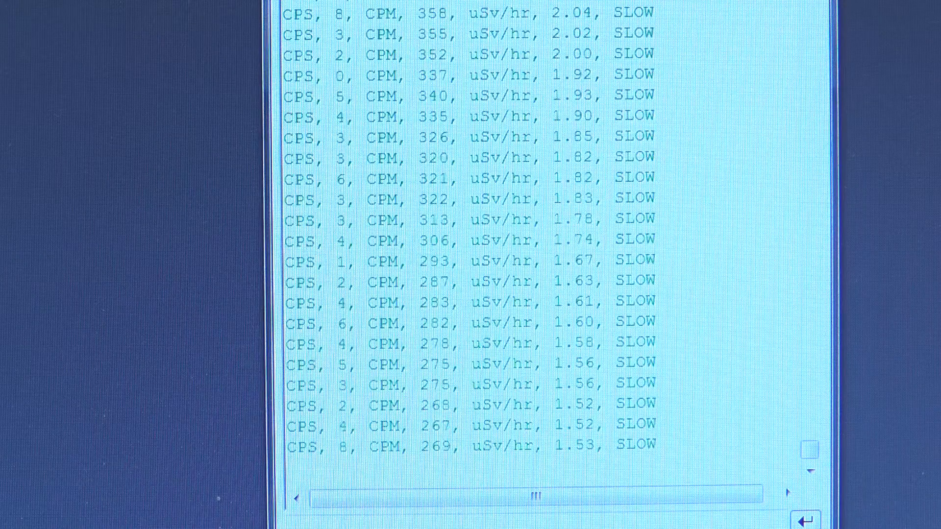
pyautogui.scroll(-3)
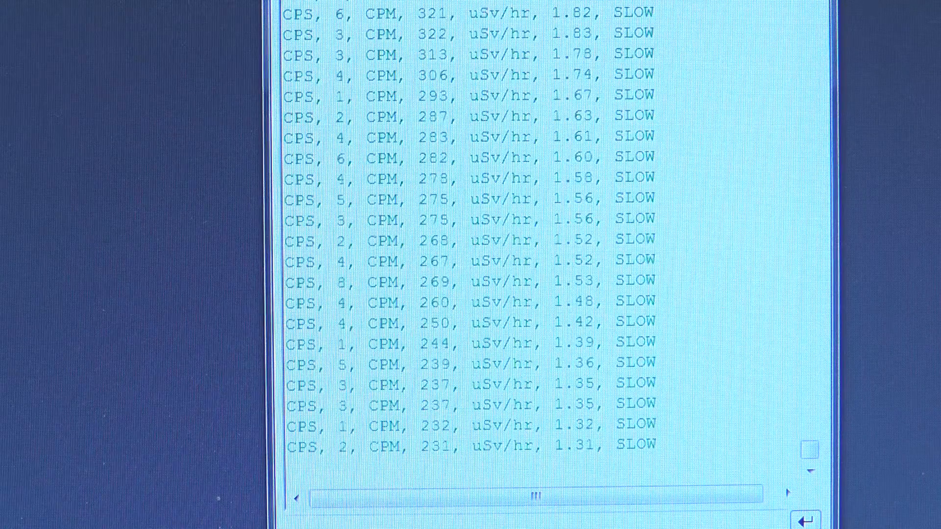
pyautogui.scroll(-3)
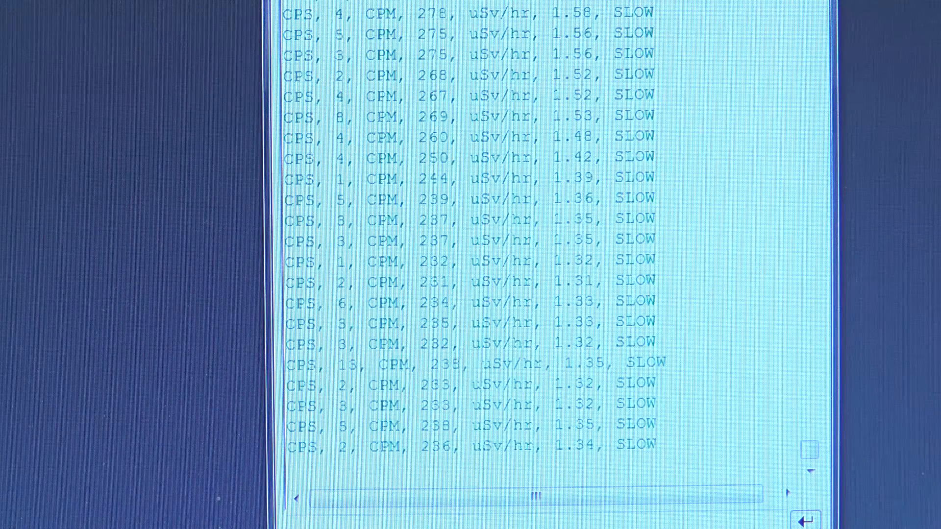
pyautogui.scroll(-3)
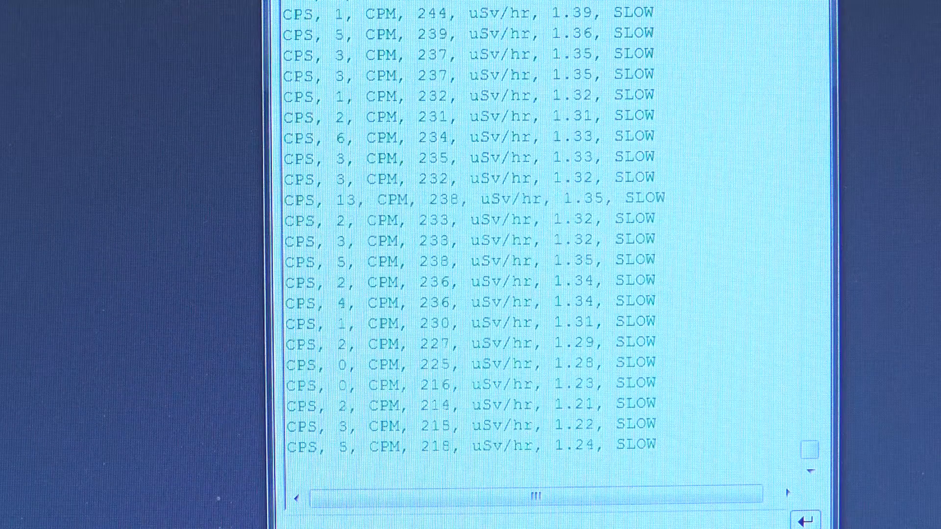
pyautogui.scroll(-3)
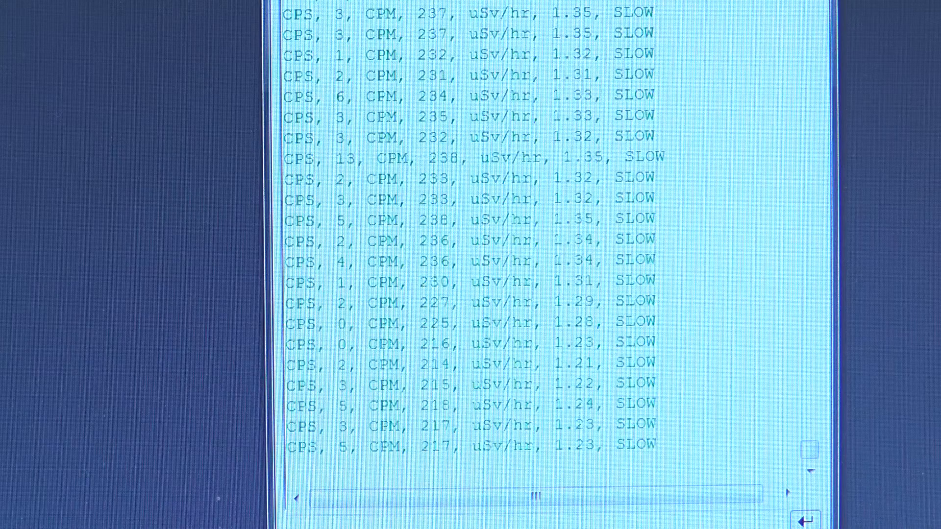
pyautogui.scroll(-3)
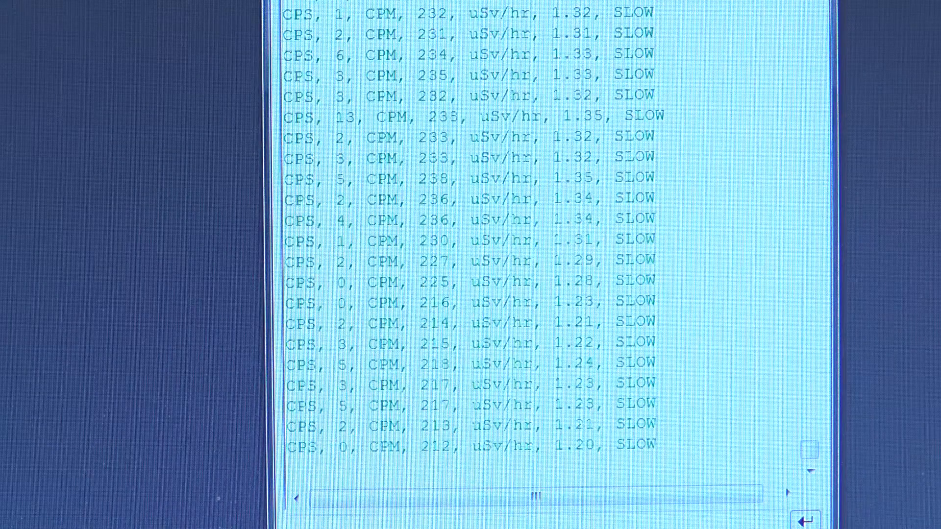
pyautogui.scroll(-3)
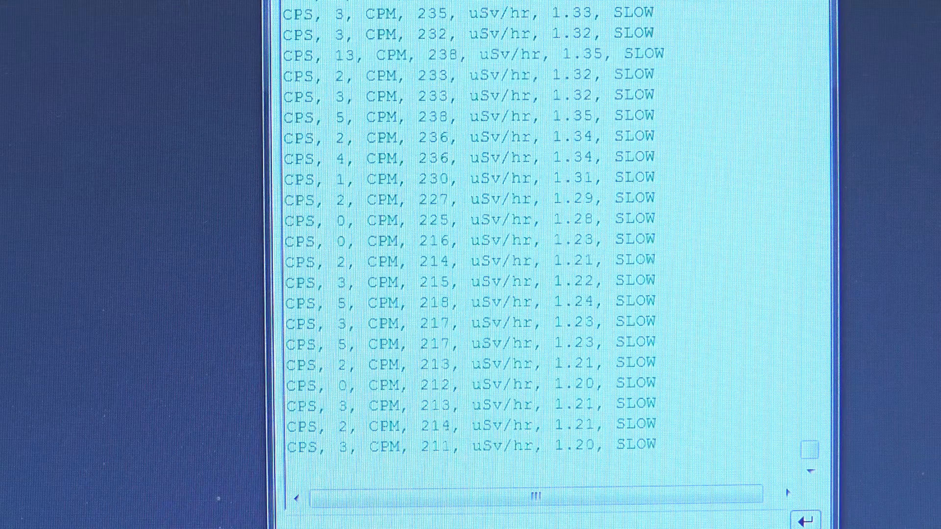